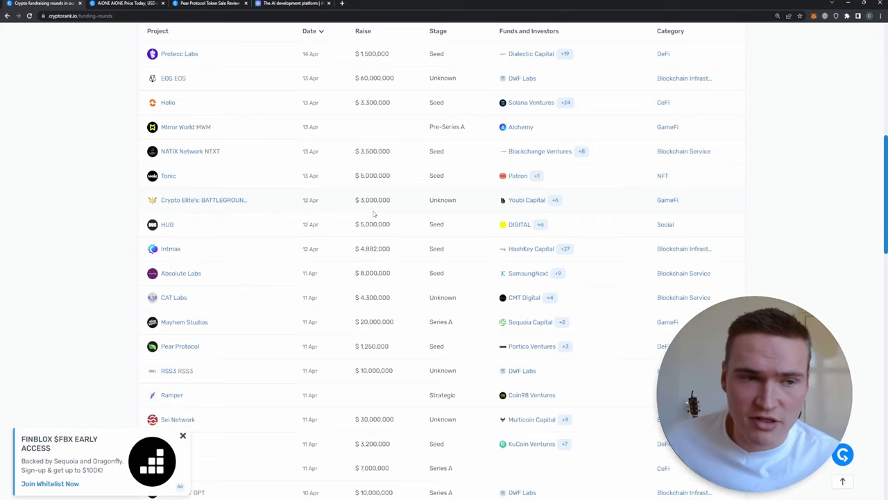
Return to CryptoRank's market overview homepage and reveal the IDO/ICO and Funds menu options.
scroll("up", 3)
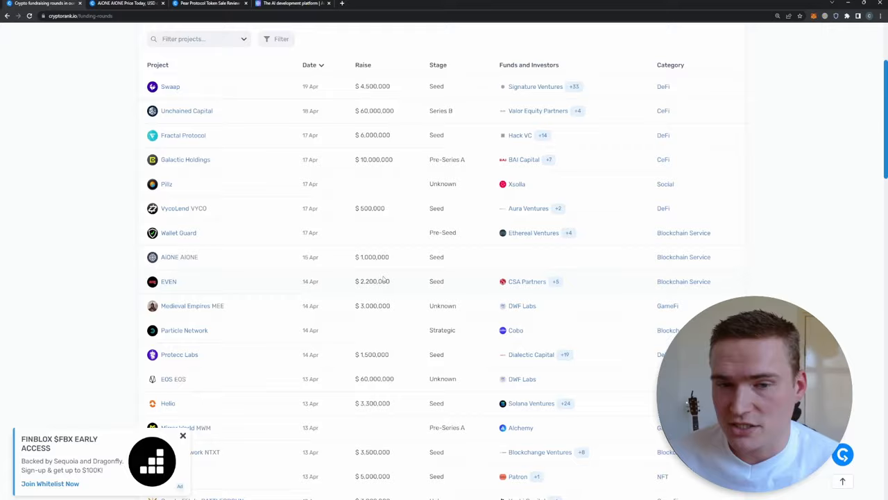
scroll("up", 3)
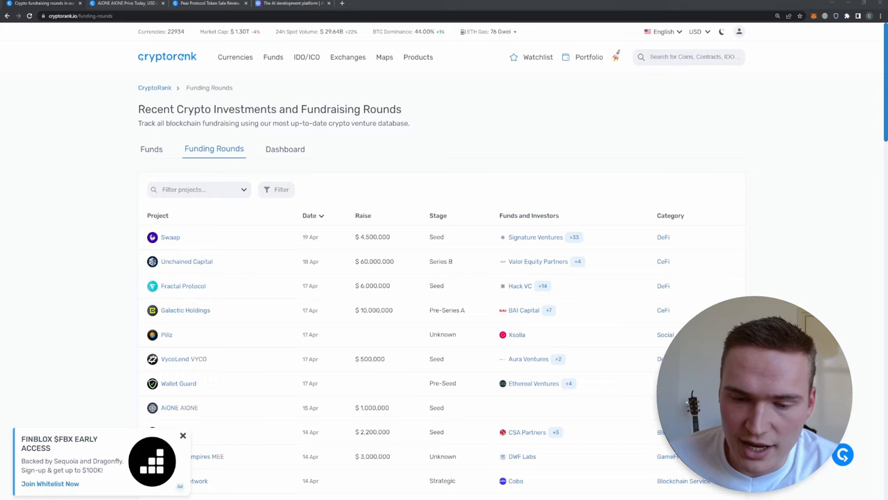
mouse_move(25, 217)
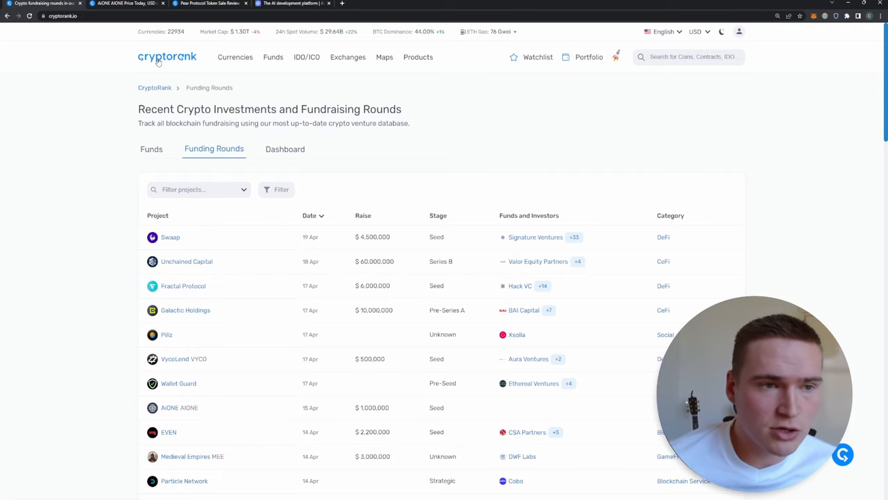
left_click(166, 57)
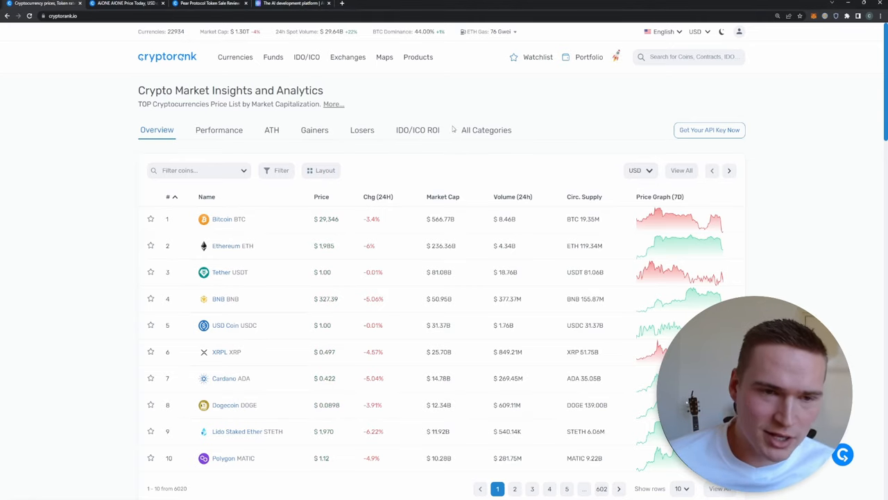
left_click(307, 57)
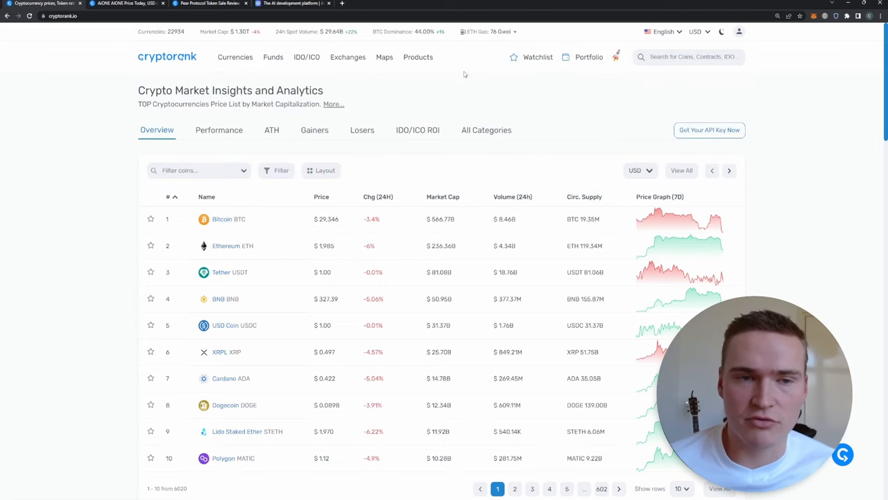
left_click(305, 57)
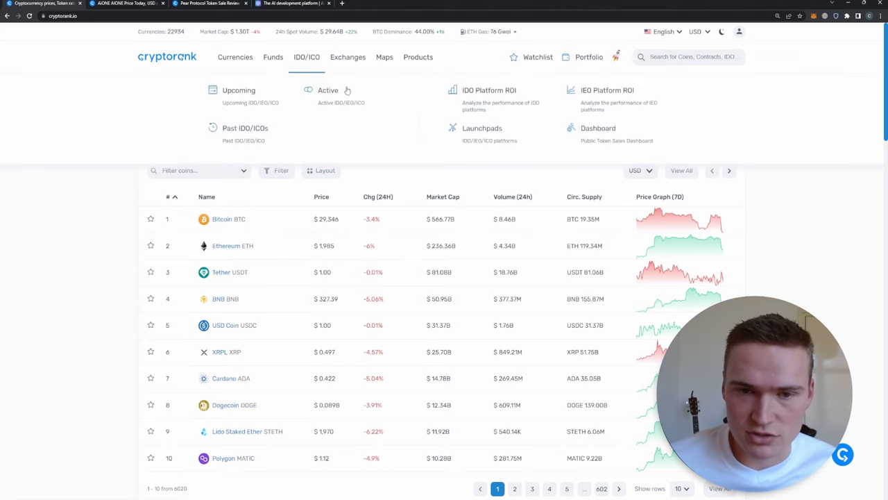
mouse_move(489, 97)
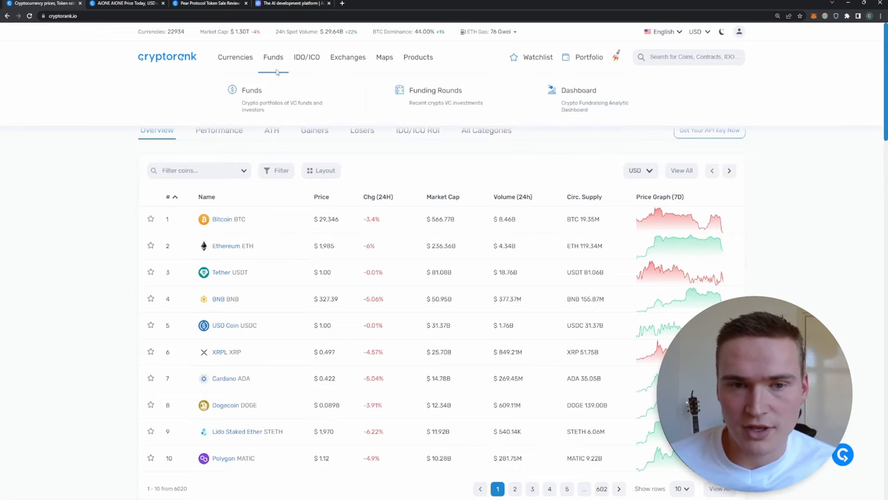
Open the Funding Rounds page and browse its table of recent crypto investments.
left_click(435, 89)
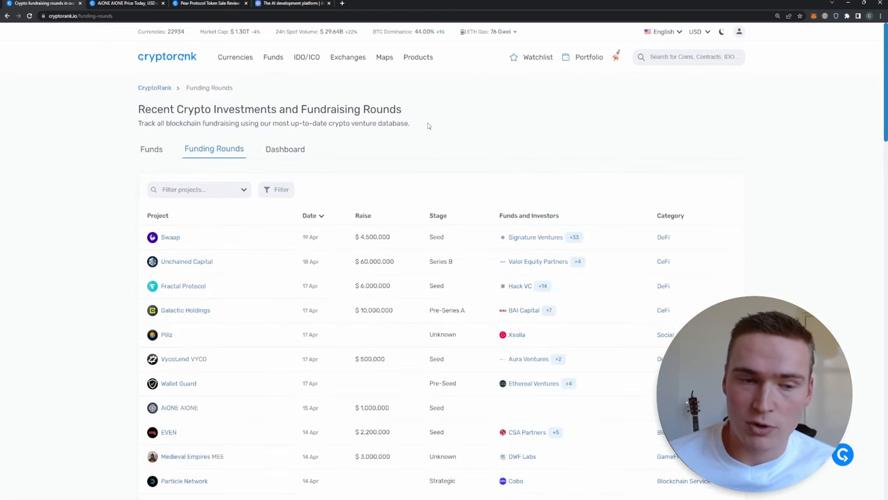
scroll("down", 3)
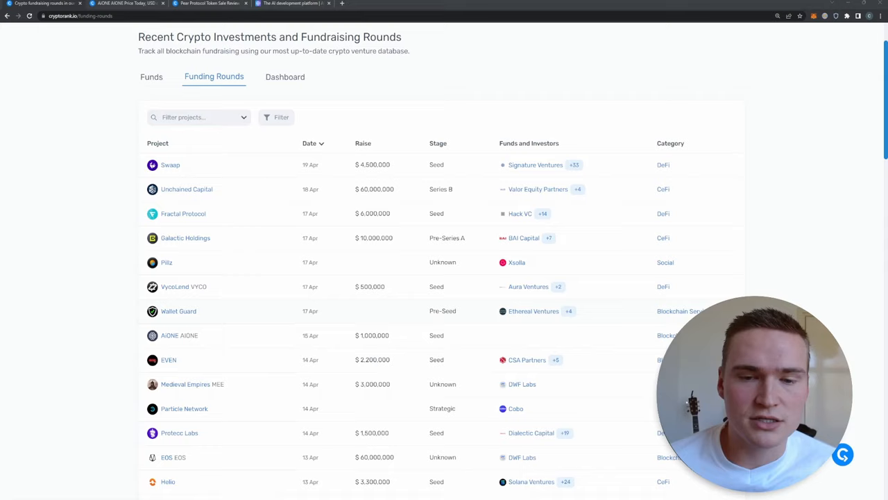
scroll("up", 3)
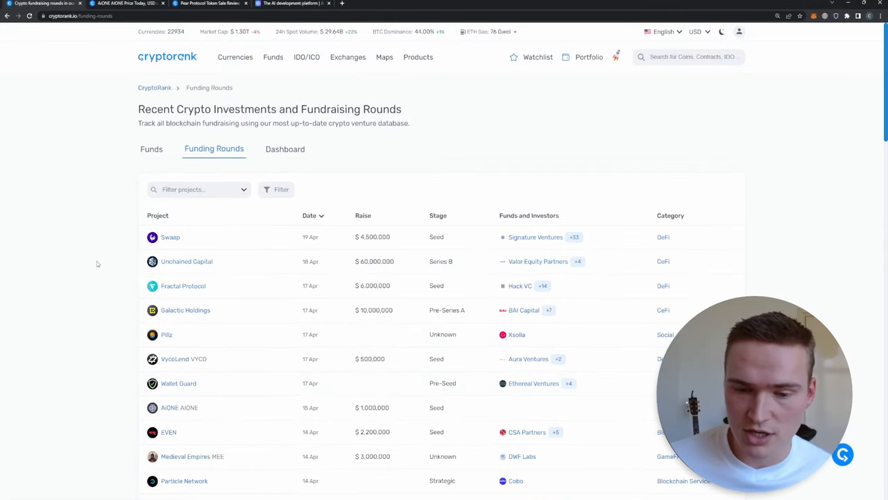
scroll("down", 3)
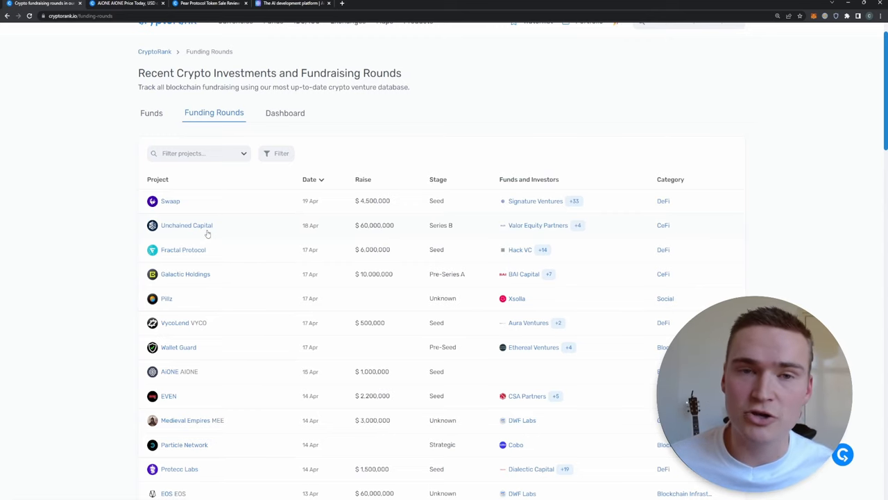
mouse_move(214, 234)
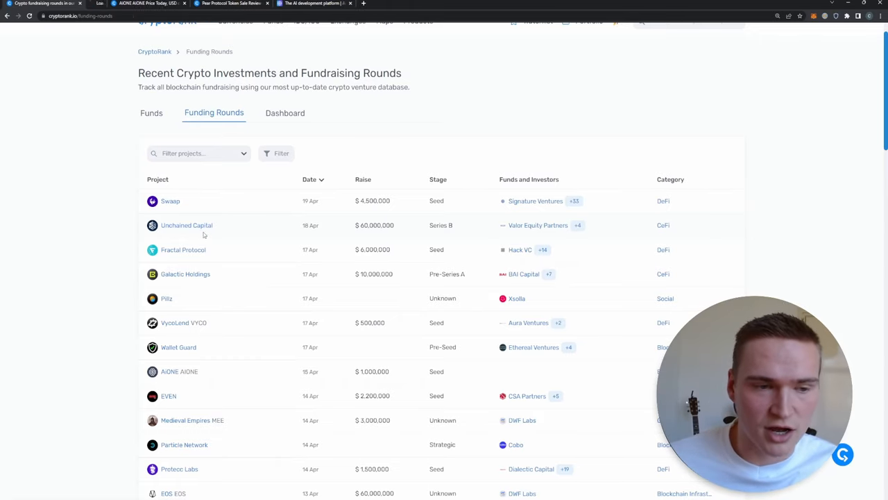
left_click(186, 225)
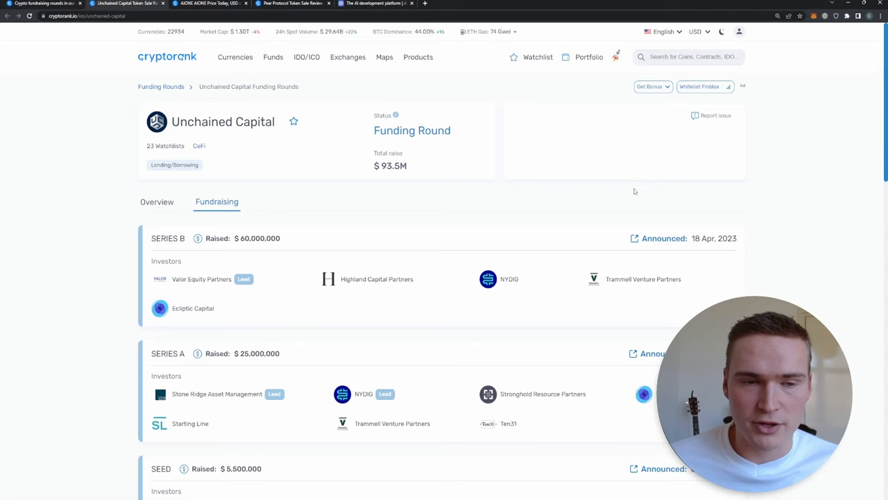
mouse_move(610, 147)
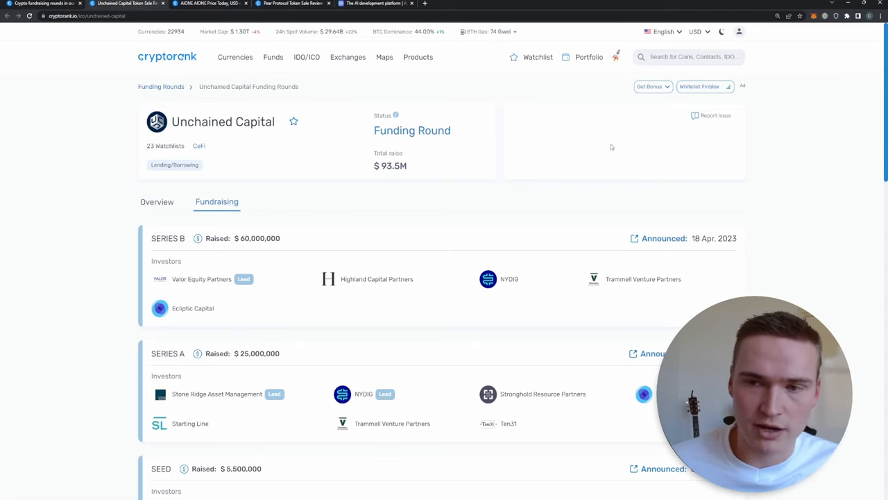
mouse_move(689, 137)
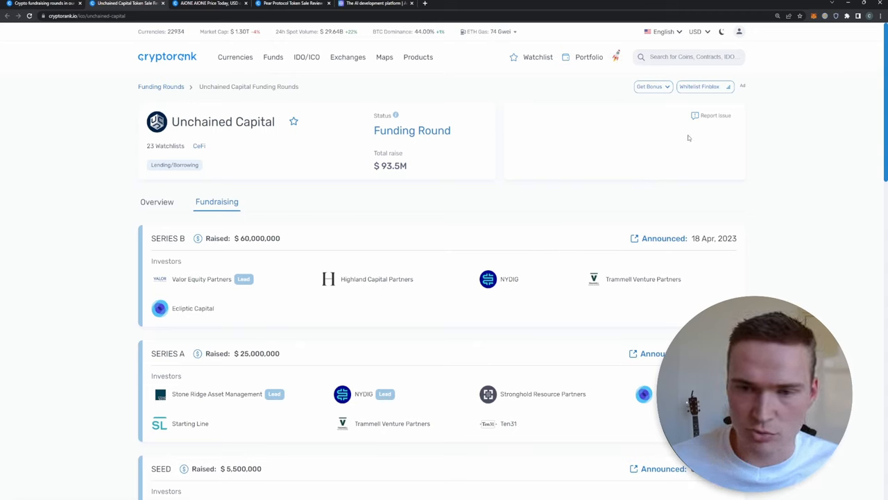
mouse_move(606, 158)
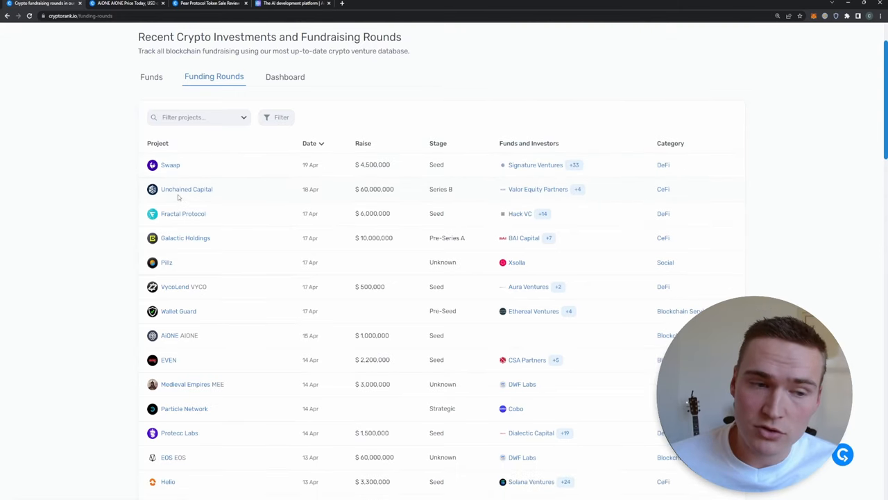
mouse_move(416, 240)
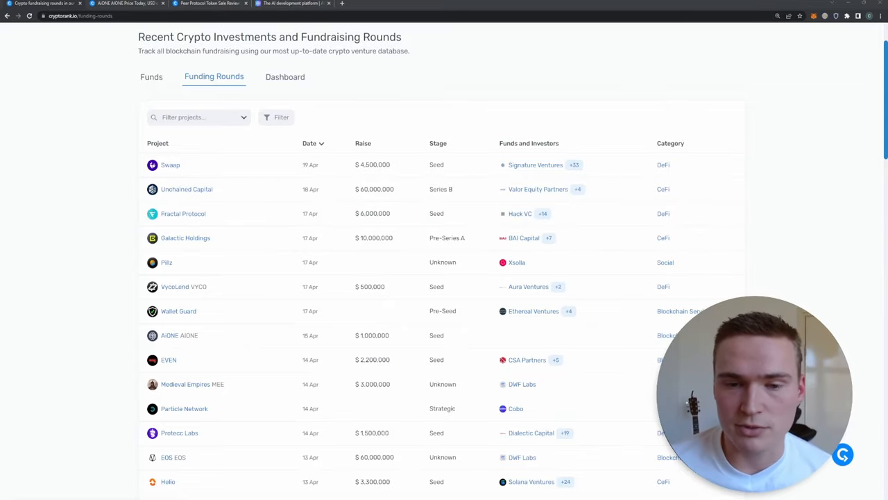
mouse_move(292, 200)
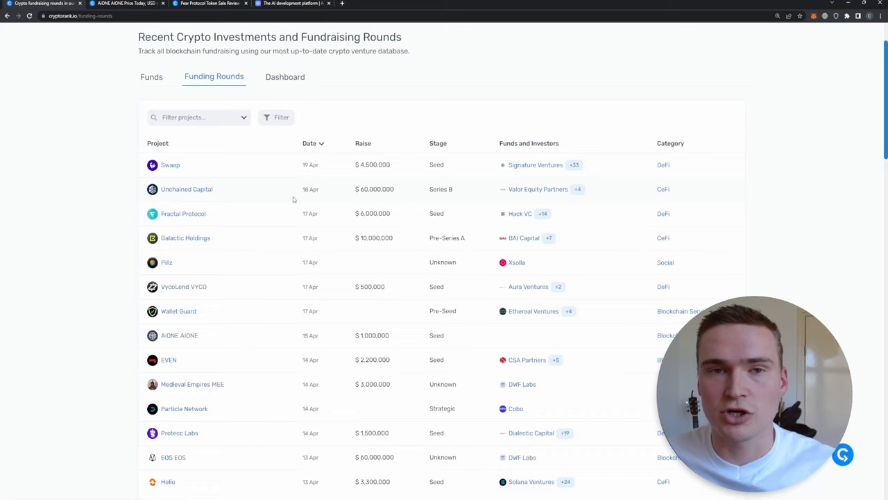
mouse_move(318, 211)
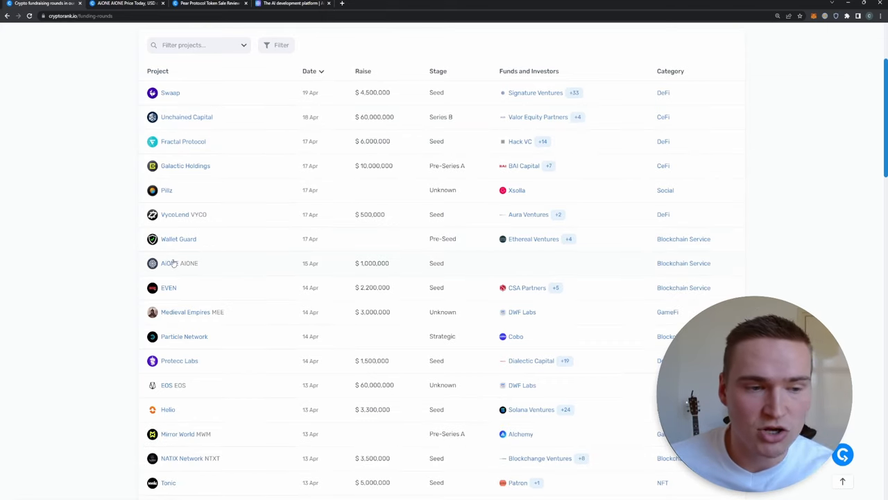
mouse_move(67, 255)
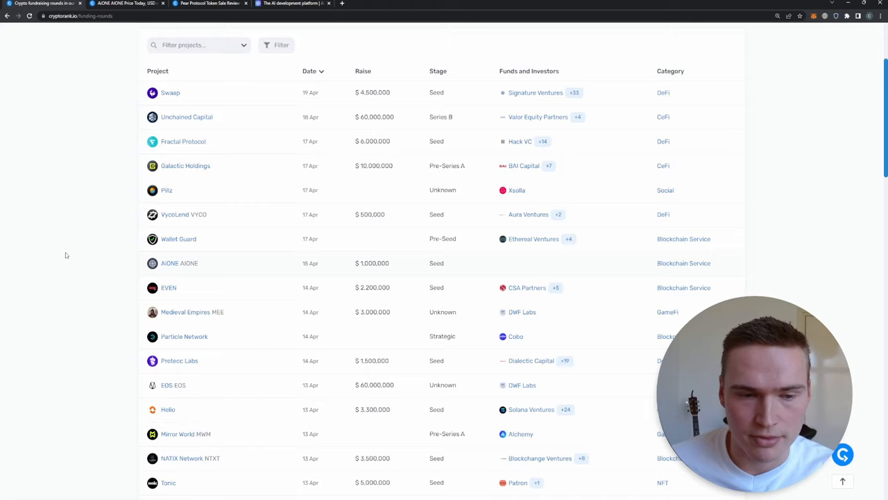
mouse_move(394, 271)
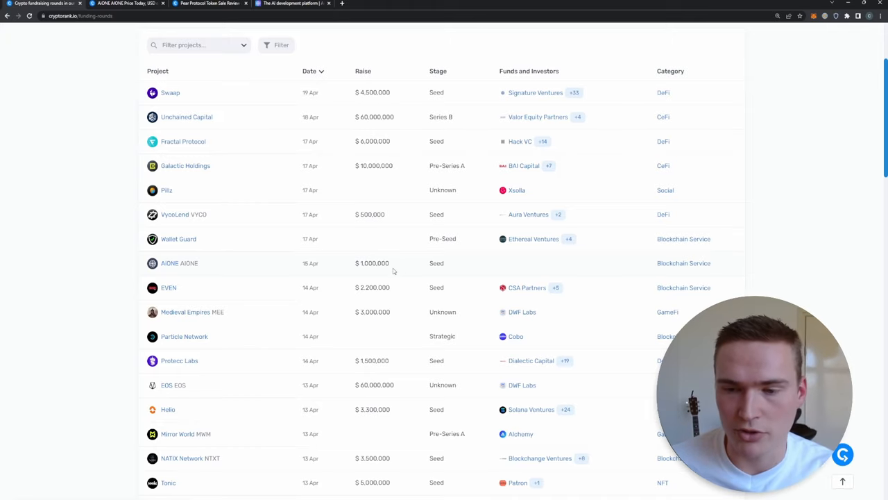
mouse_move(208, 147)
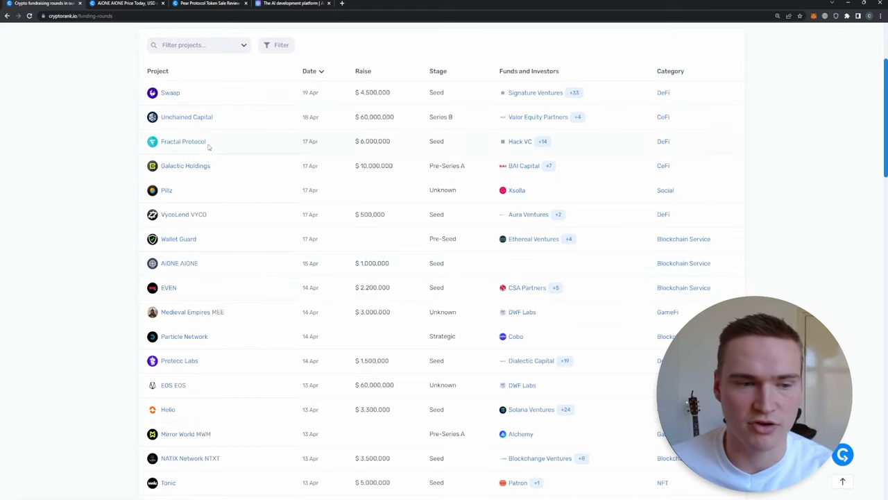
Open AiONE's funding round page from the Project column of the table.
left_click(179, 264)
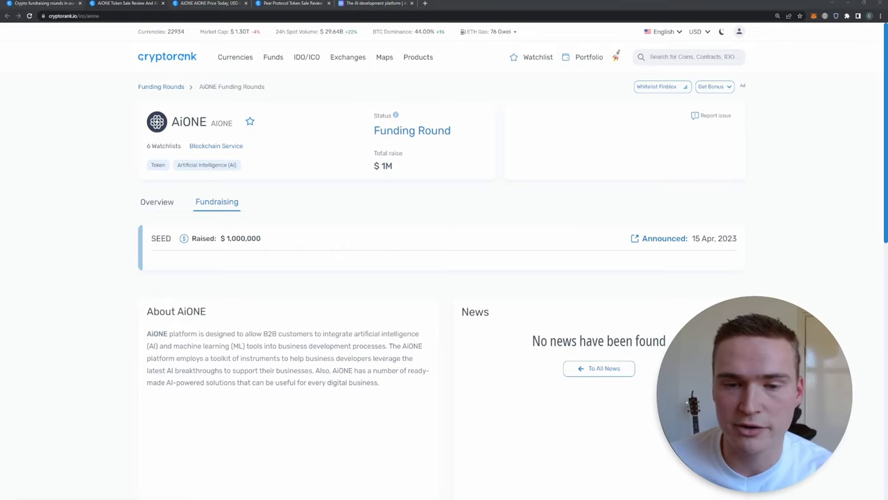
Visit AiONE's own website and open its token presale Google Form.
left_click(157, 203)
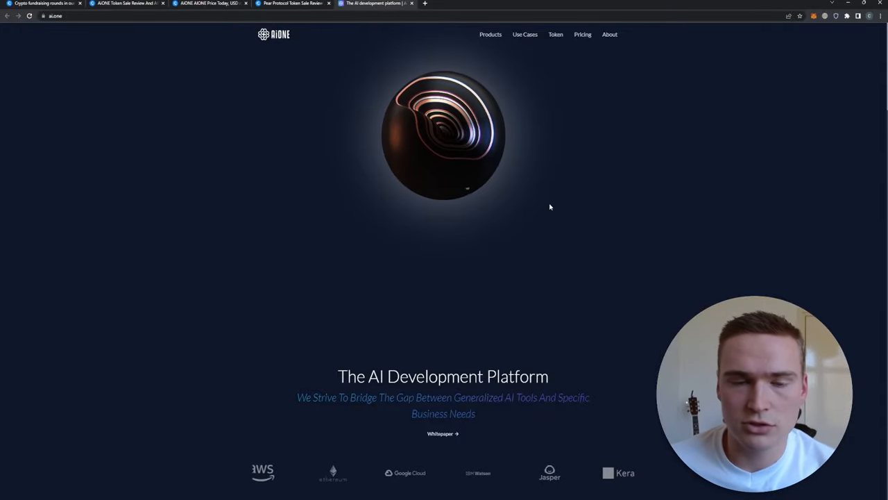
left_click(555, 34)
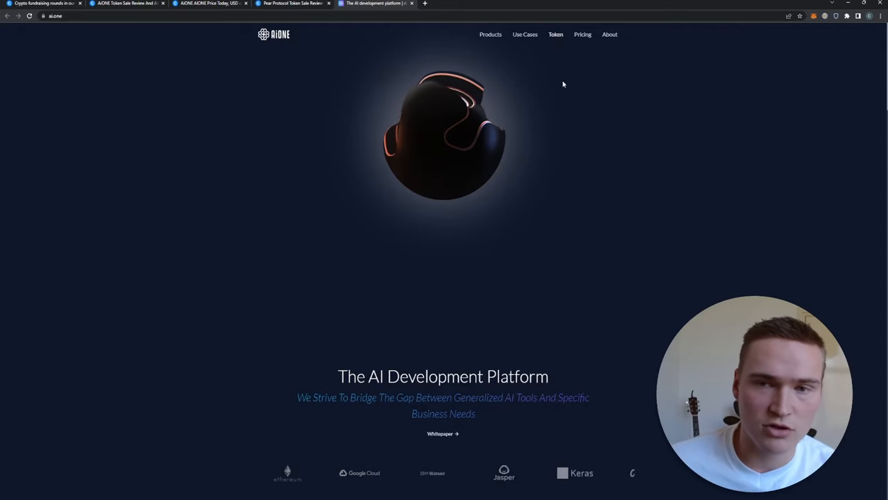
left_click(556, 33)
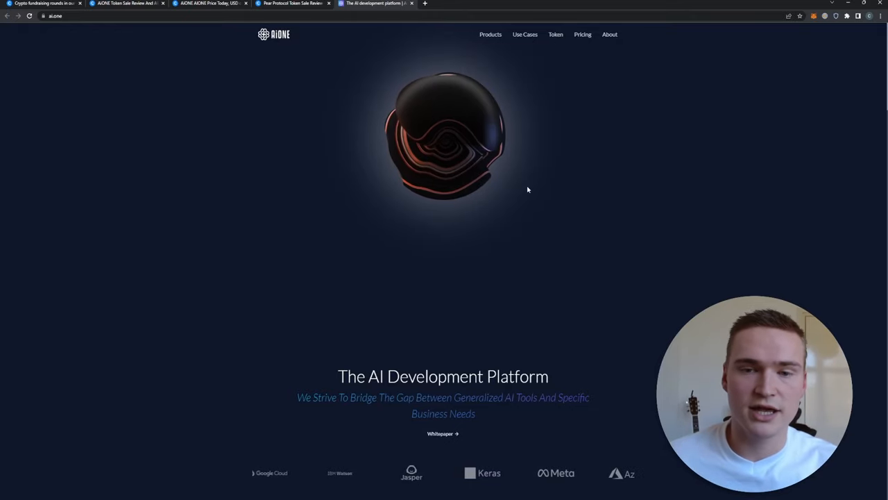
left_click(555, 34)
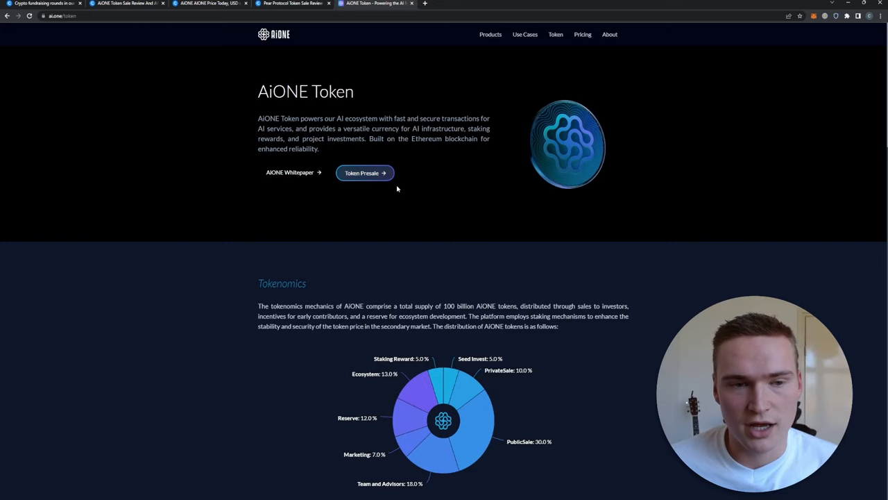
left_click(365, 172)
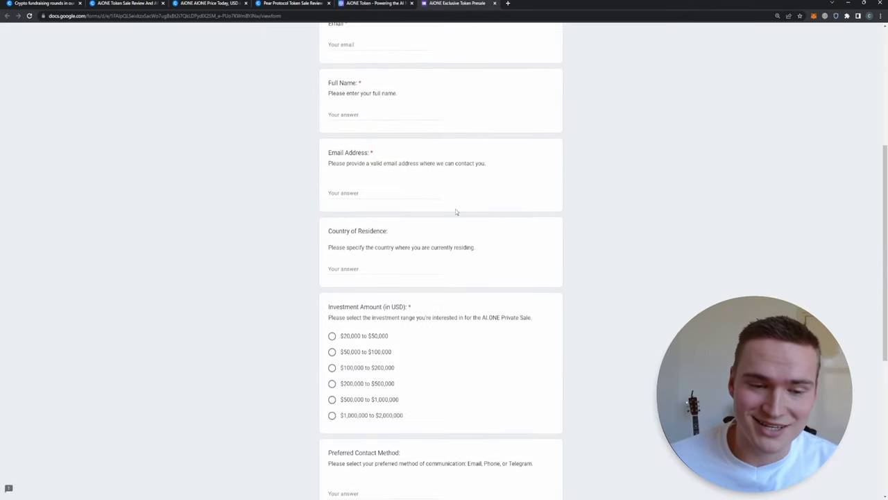
Look through the AiONE presale form's $1M seed intro and $20,000–$2,000,000 investment tiers.
scroll("up", 3)
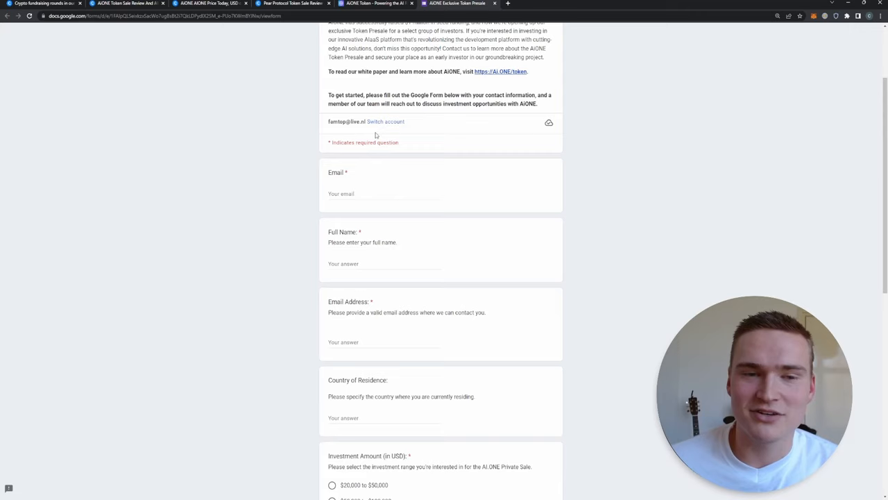
scroll("up", 3)
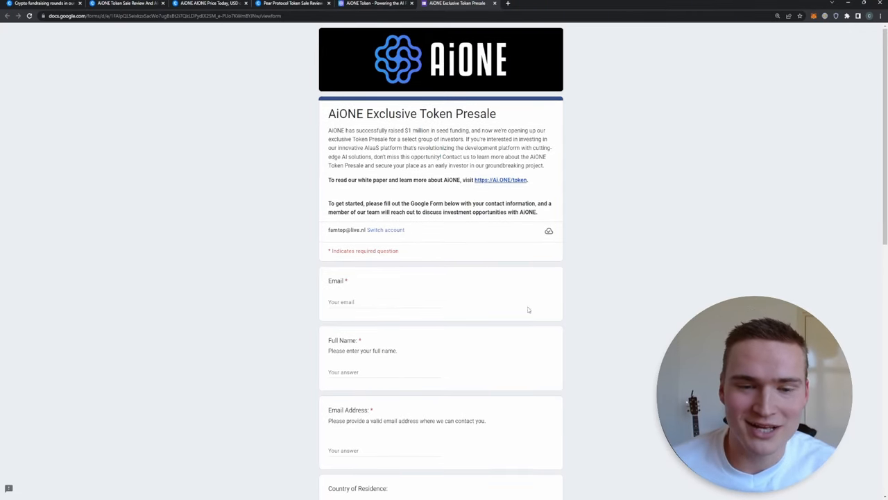
scroll("down", 3)
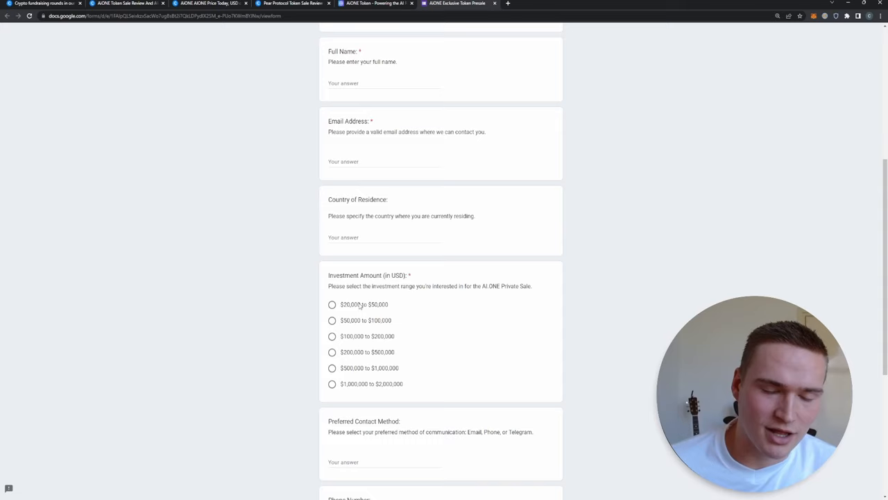
mouse_move(498, 274)
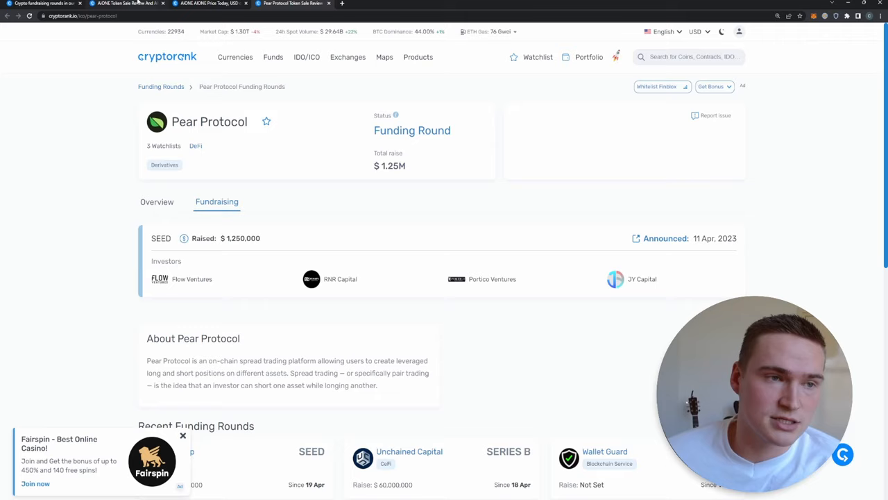
Return to the Funding Rounds list and open Pear Protocol's $1.25M seed round details.
left_click(161, 86)
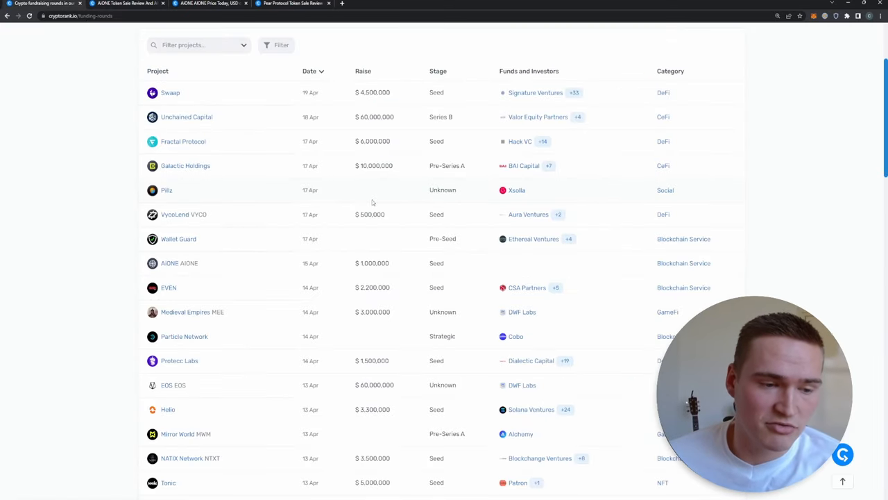
scroll("down", 3)
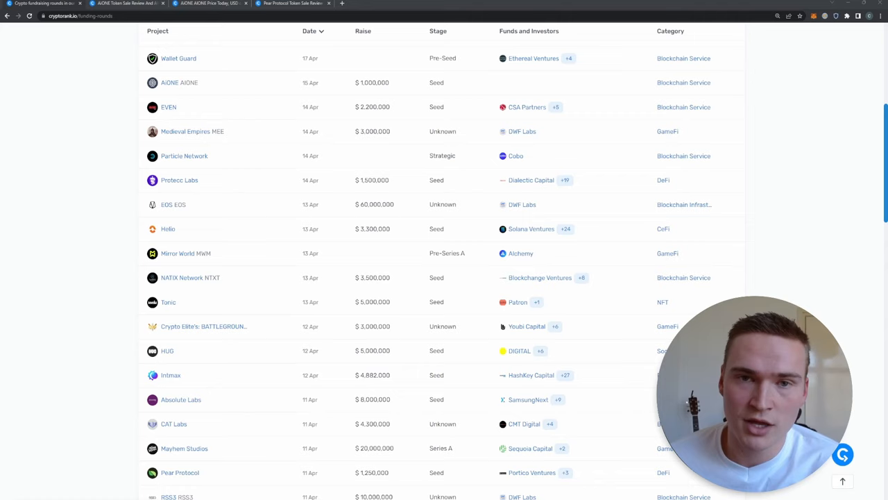
mouse_move(788, 255)
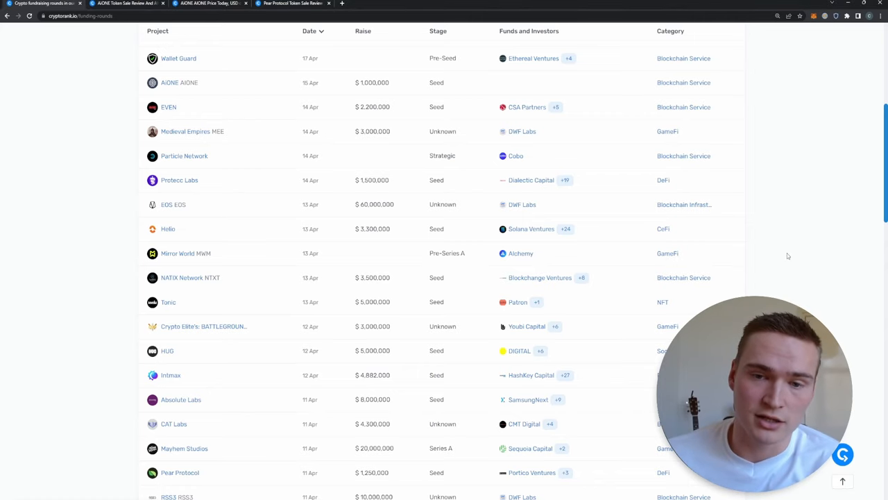
scroll("down", 3)
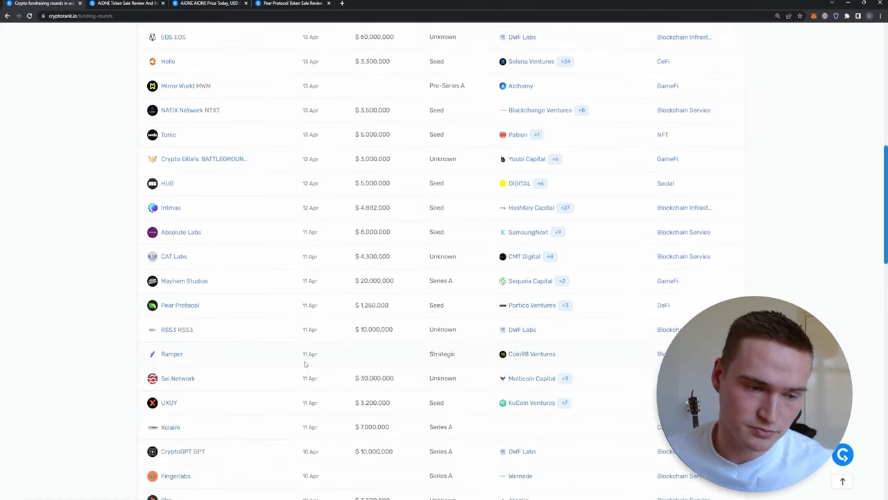
scroll("up", 3)
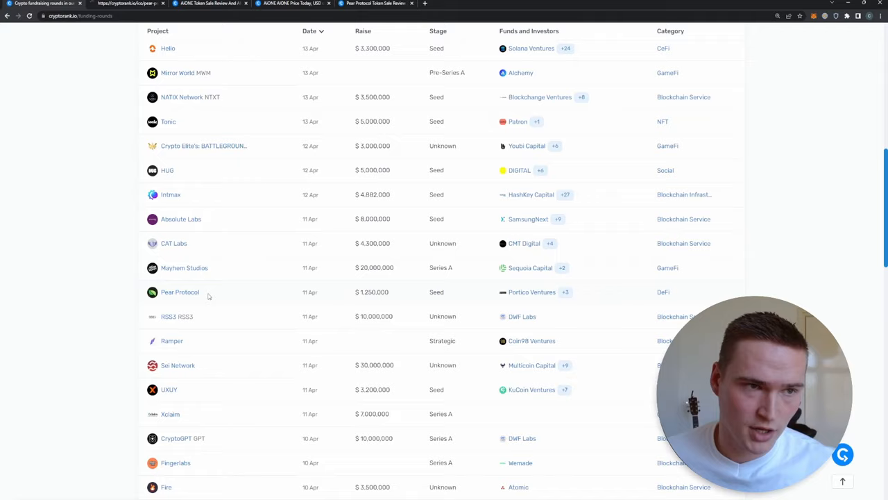
left_click(181, 291)
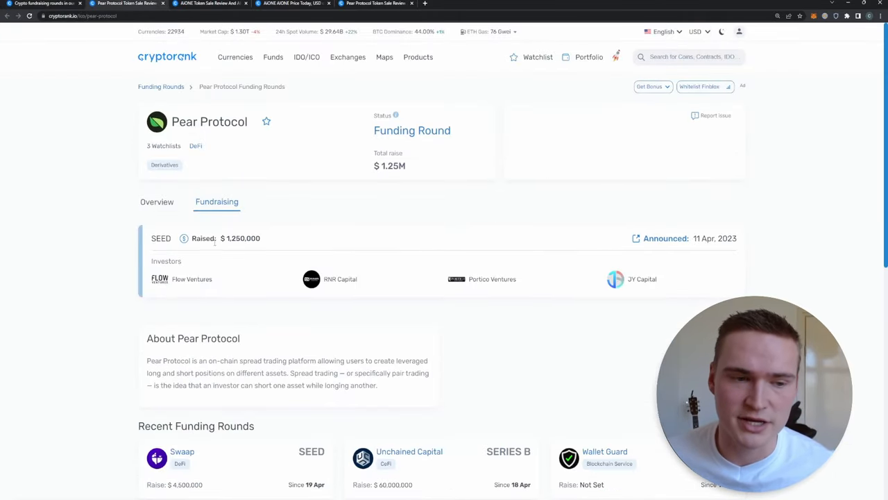
mouse_move(247, 259)
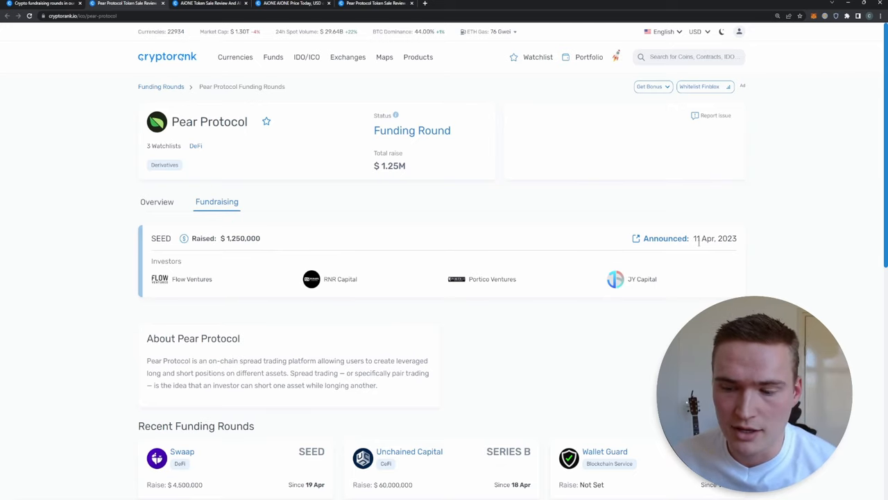
mouse_move(164, 8)
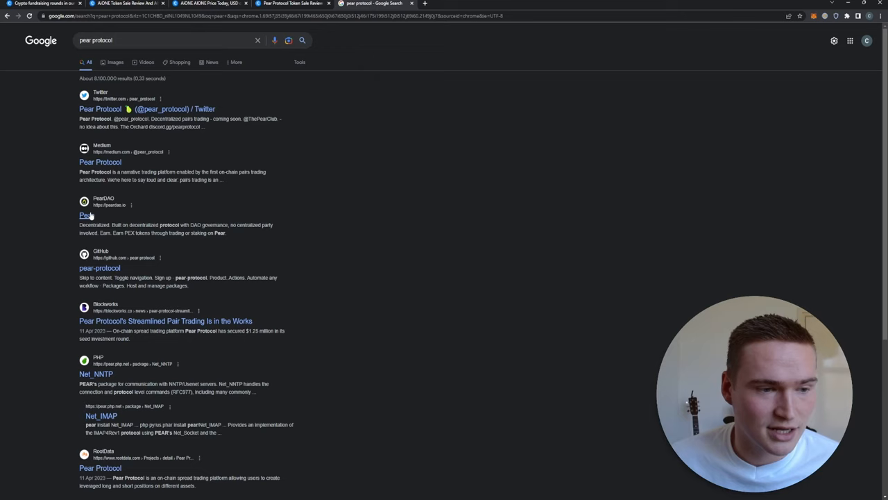
Open Pear Protocol's Twitter profile and follow its pinned tweet to the public sale site.
left_click(86, 215)
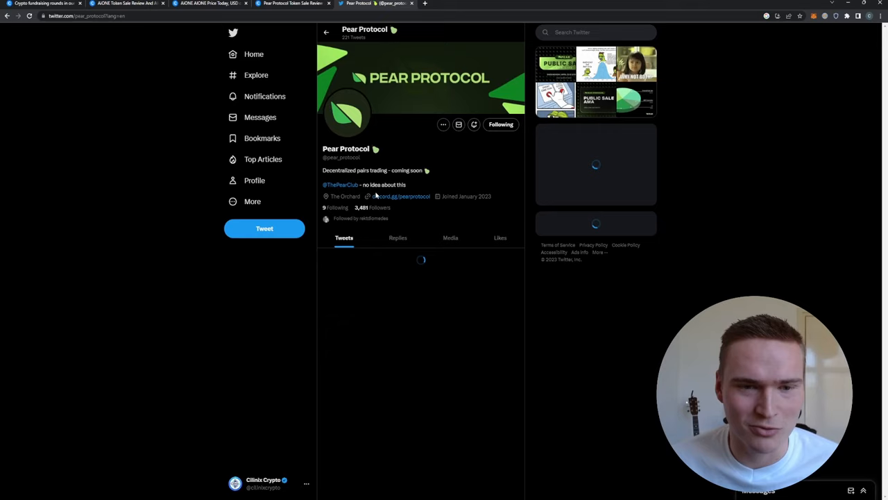
scroll("down", 3)
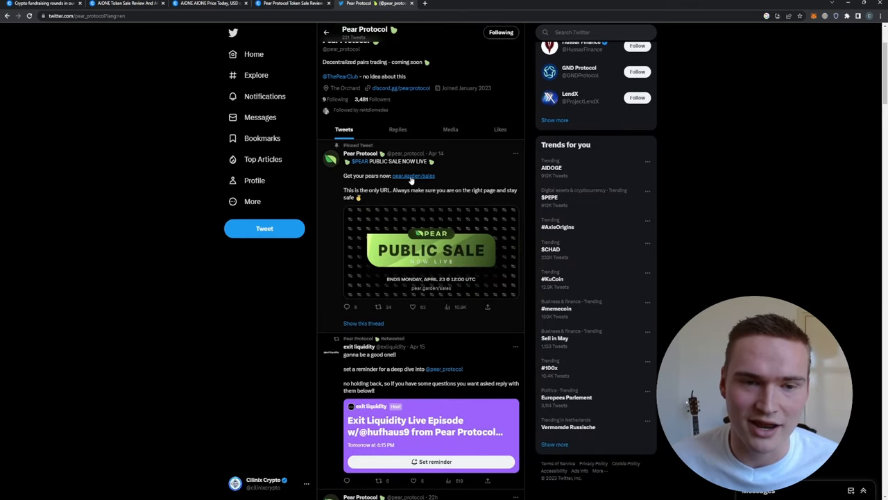
left_click(414, 175)
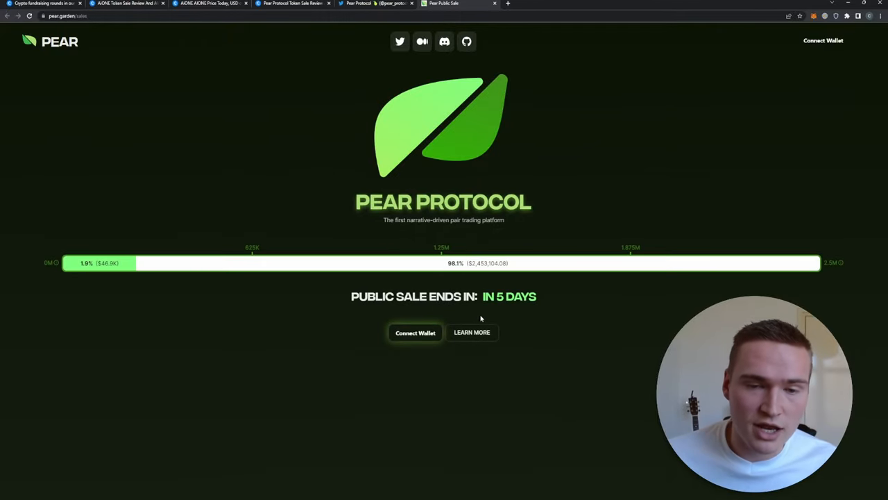
mouse_move(505, 419)
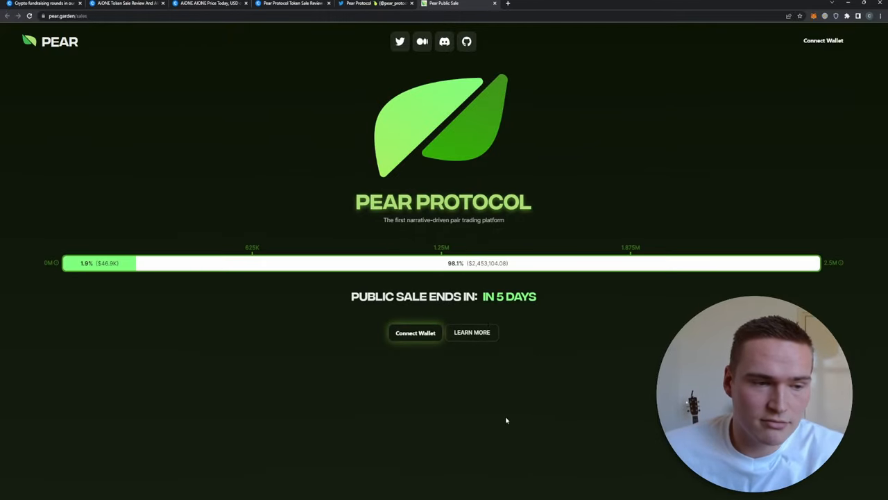
mouse_move(775, 216)
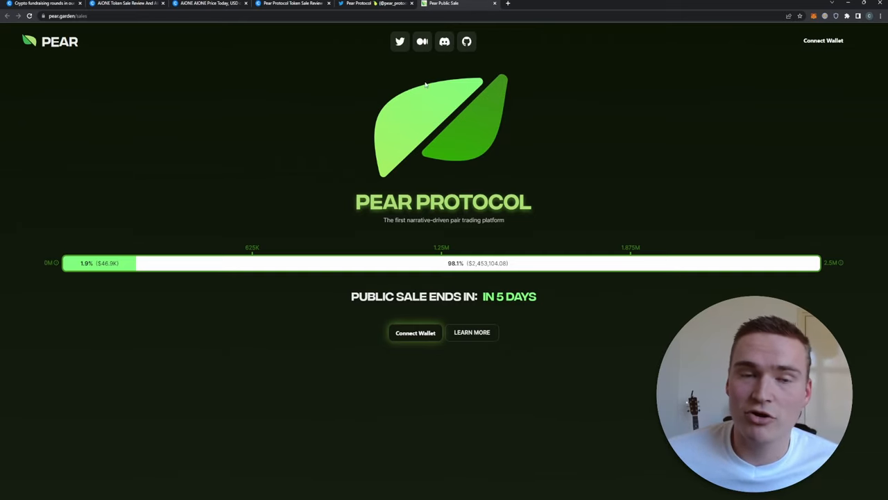
Close the leftover tabs and switch back to CryptoRank's funding rounds list.
left_click(139, 3)
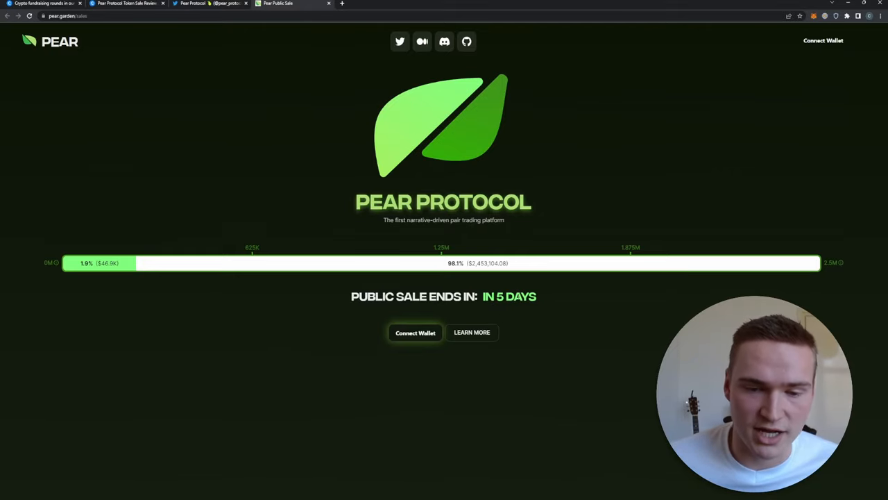
mouse_move(461, 183)
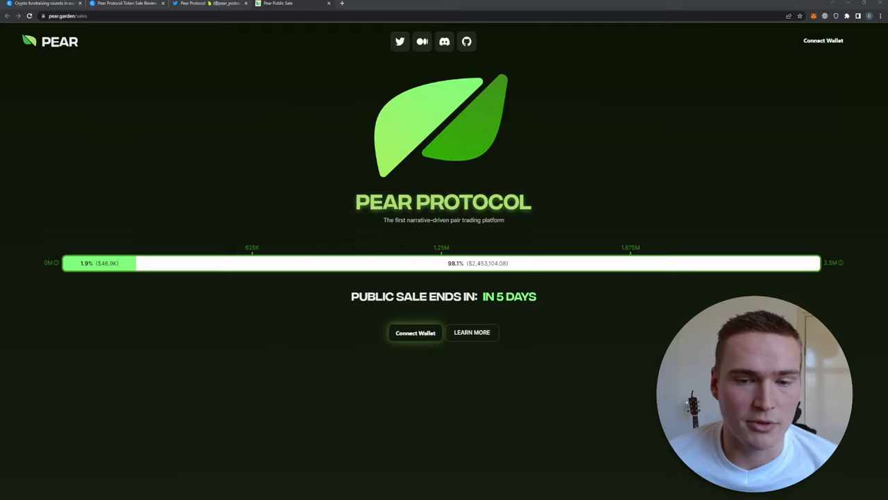
mouse_move(722, 183)
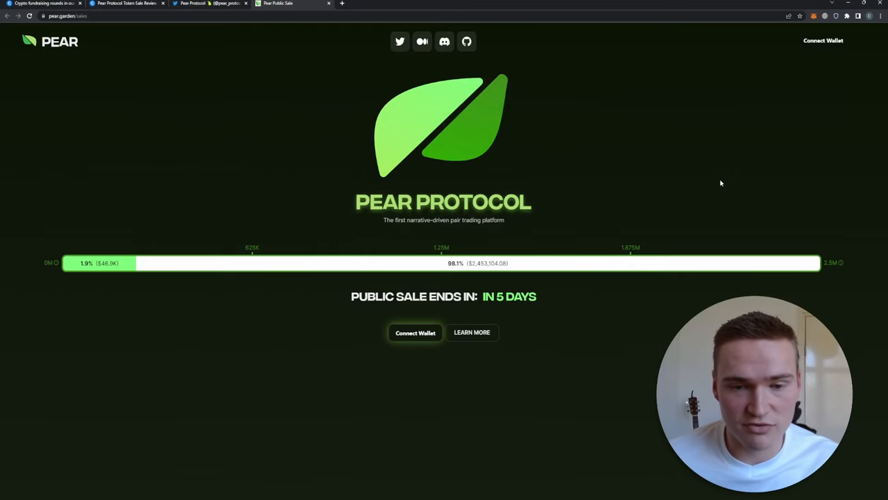
mouse_move(476, 270)
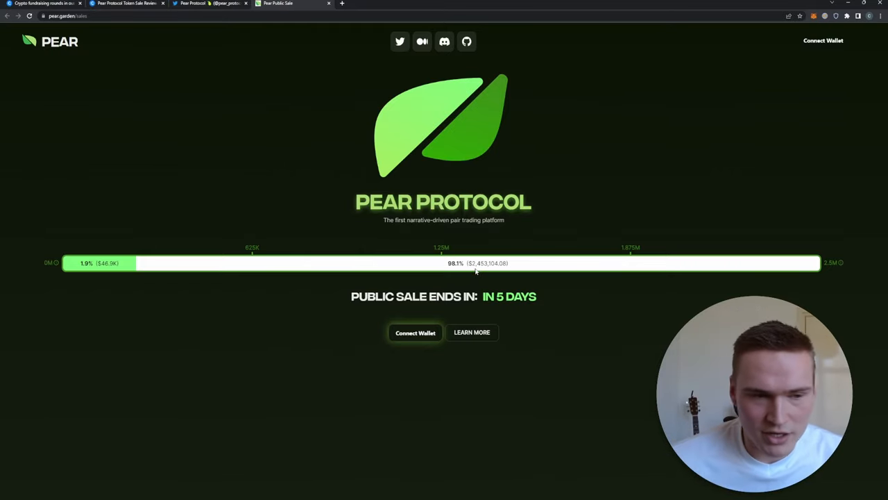
mouse_move(136, 270)
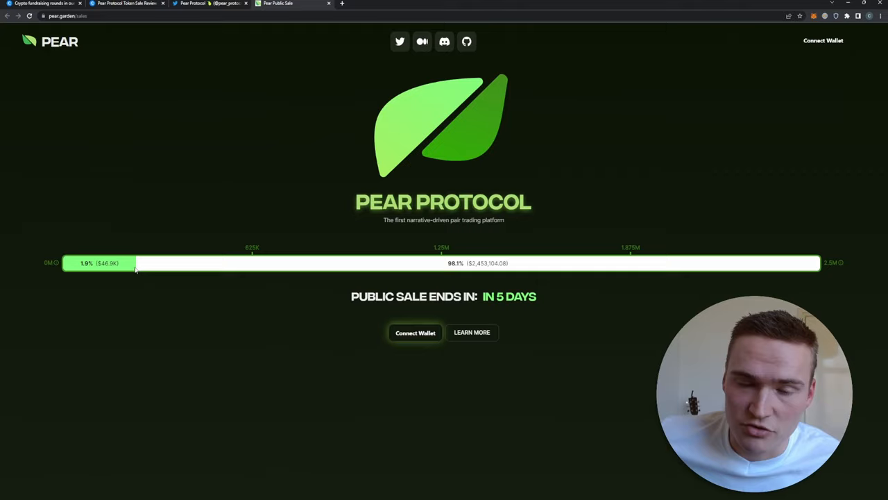
mouse_move(167, 267)
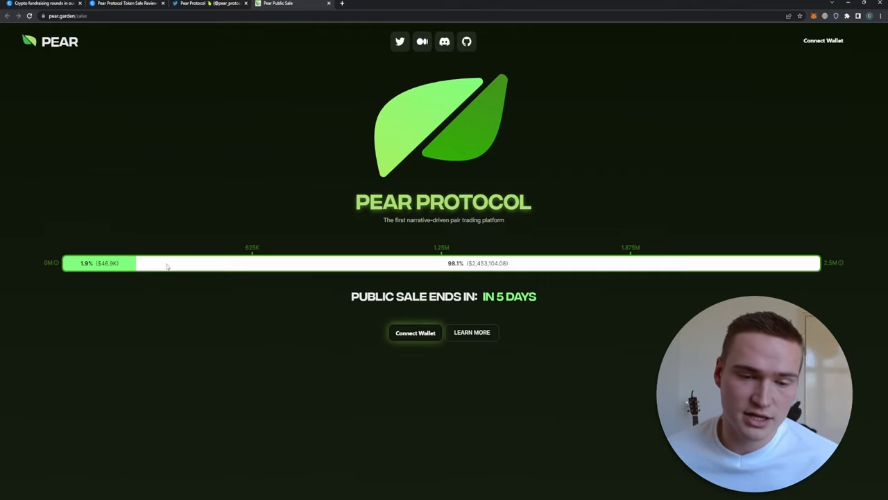
mouse_move(408, 325)
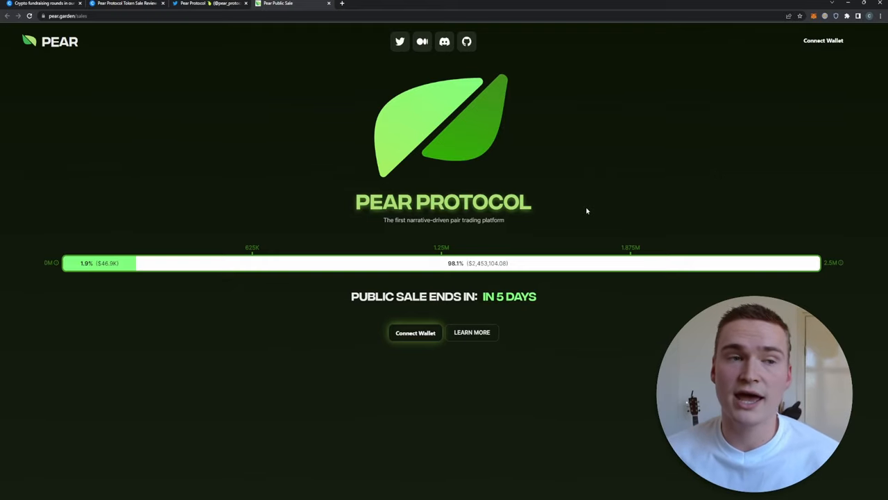
left_click(44, 3)
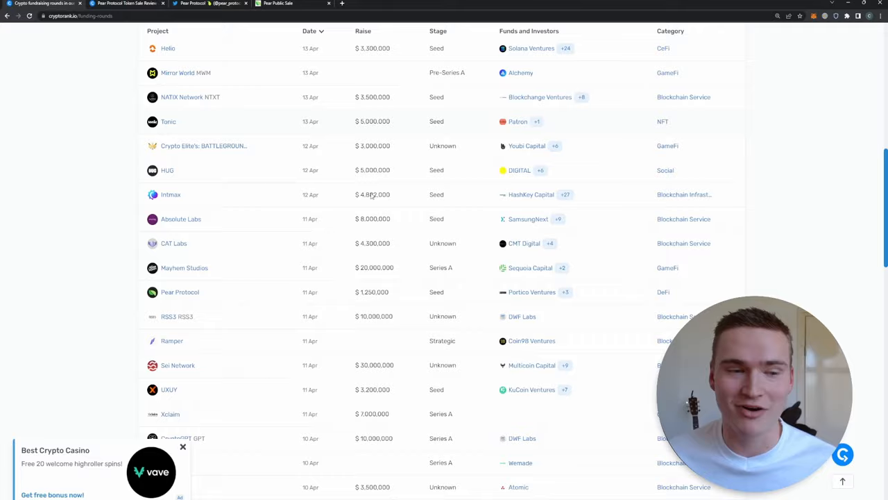